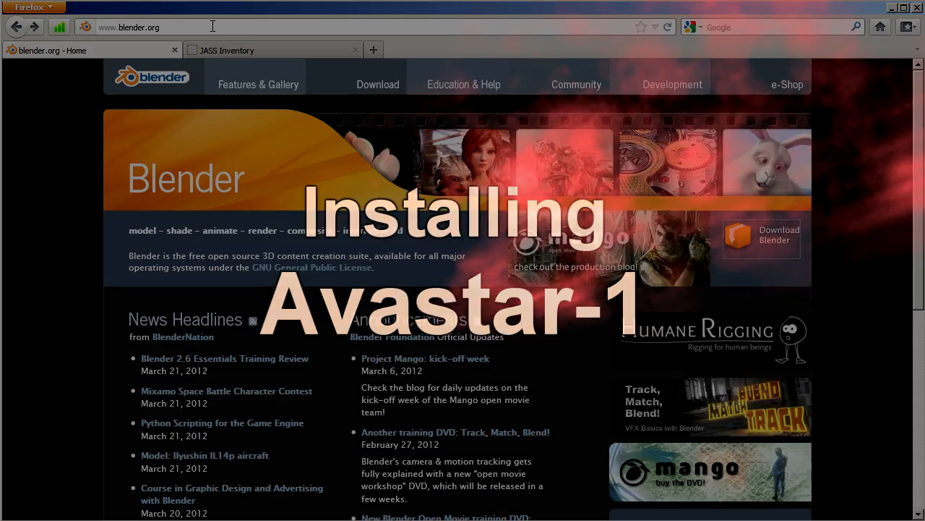
Step: Go to blender.org's Download Blender page and browse the Blender 2.62 platform builds
{"action": "left_click", "coordinate": [130, 27]}
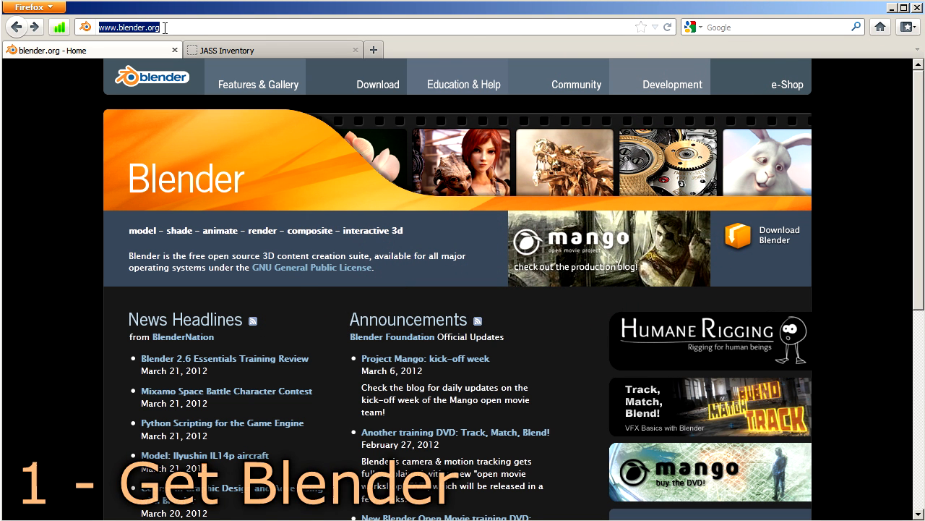
{"action": "mouse_move", "coordinate": [170, 77]}
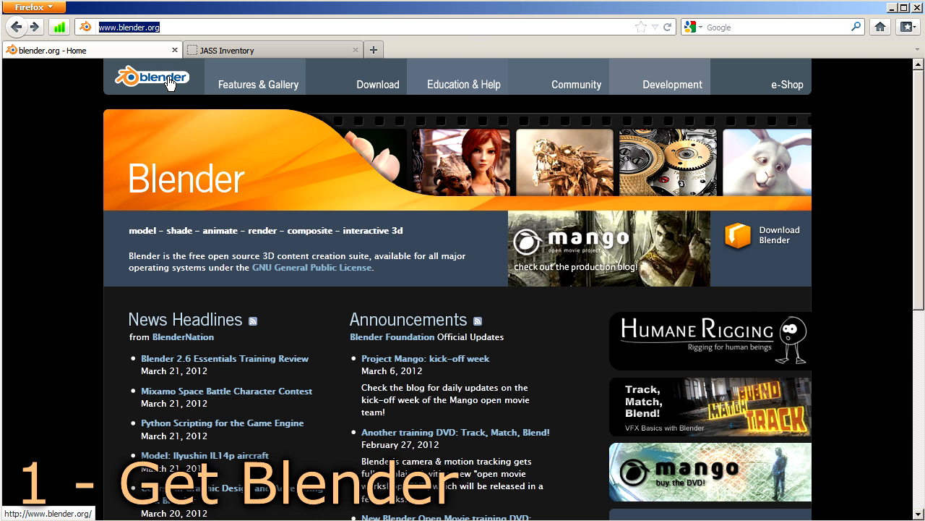
{"action": "mouse_move", "coordinate": [550, 141]}
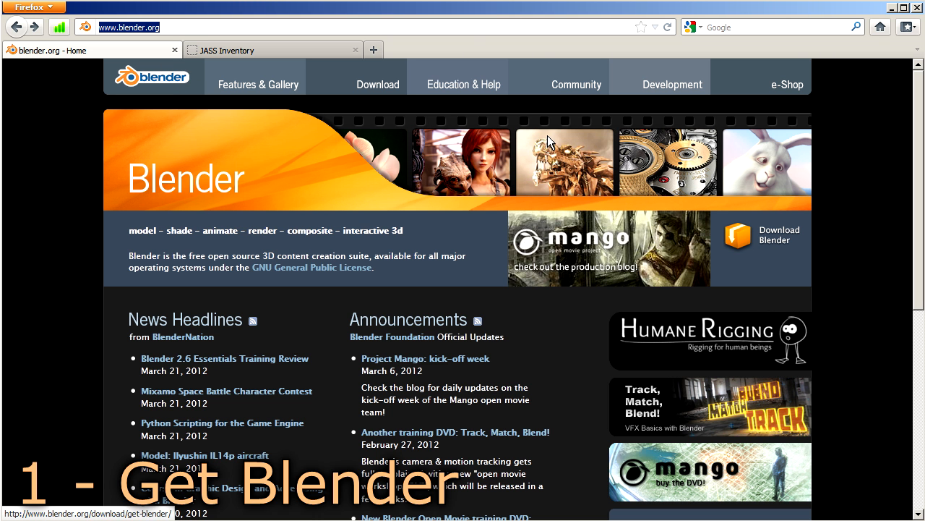
{"action": "mouse_move", "coordinate": [786, 235]}
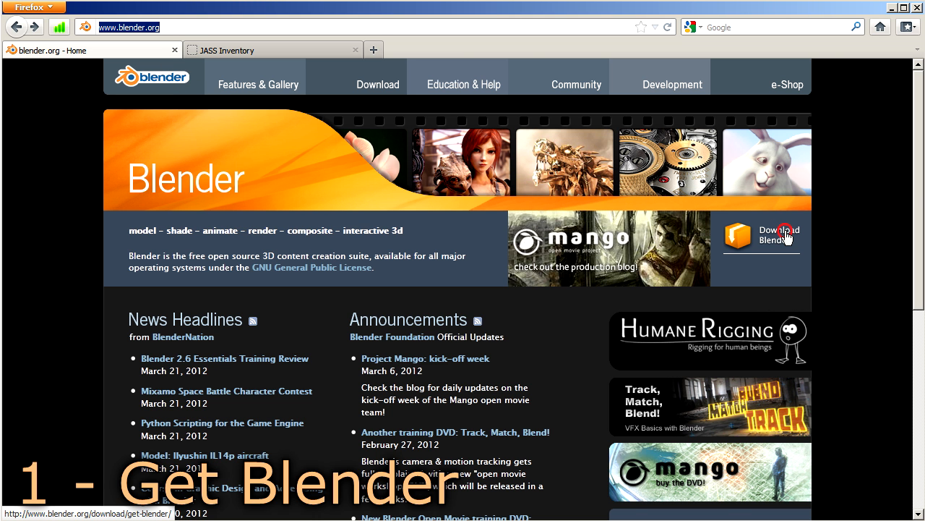
{"action": "left_click", "coordinate": [779, 234]}
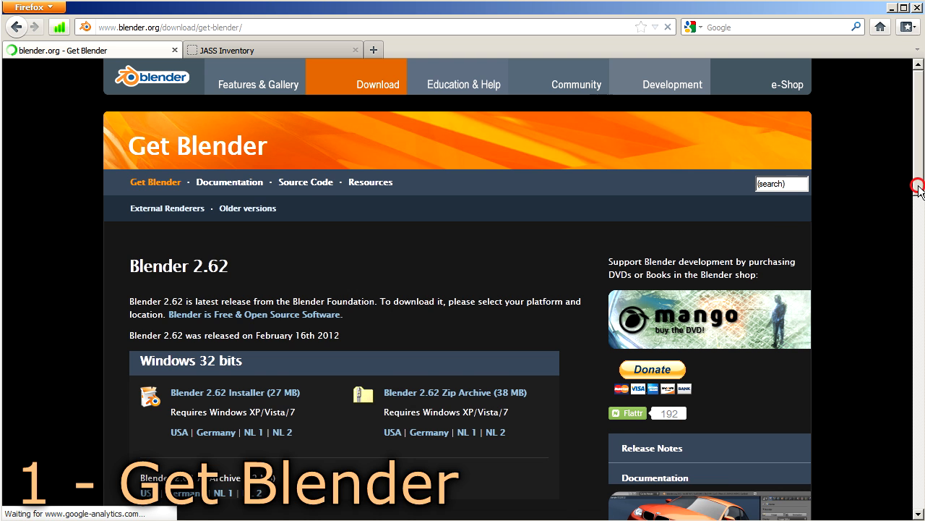
{"action": "scroll", "scroll_direction": "down", "scroll_amount": 3}
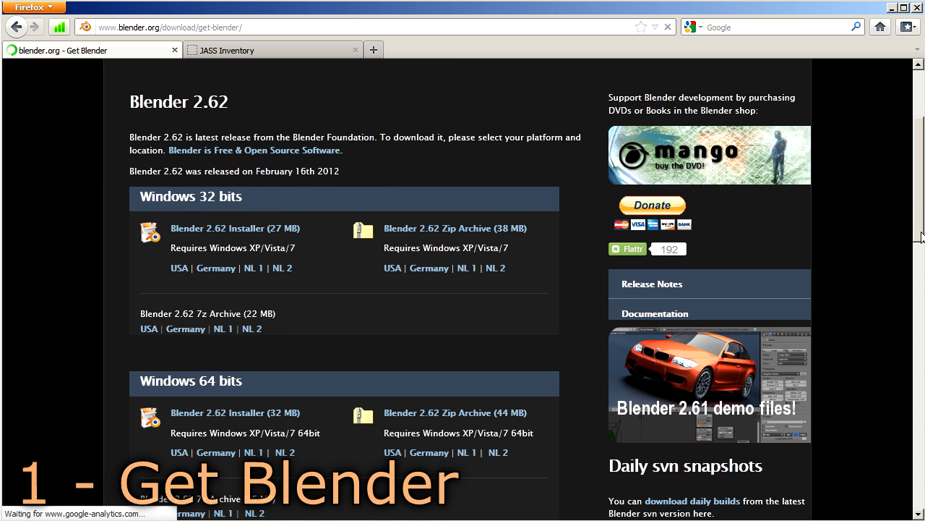
{"action": "scroll", "scroll_direction": "down", "scroll_amount": 3}
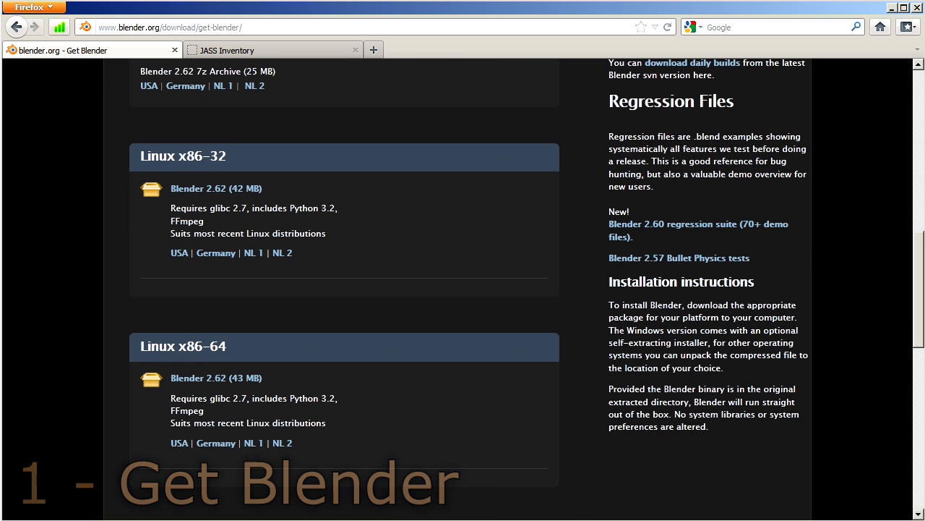
{"action": "scroll", "scroll_direction": "down", "scroll_amount": 3}
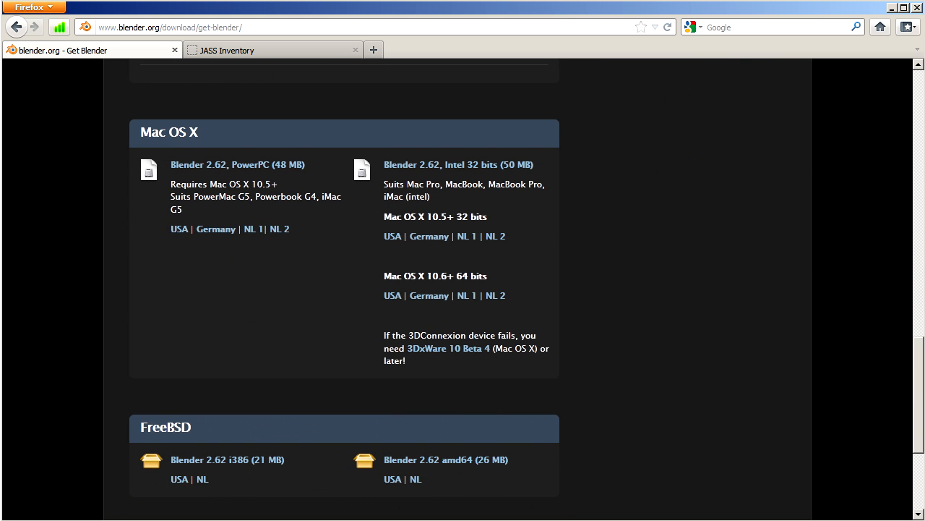
{"action": "scroll", "scroll_direction": "up", "scroll_amount": 3}
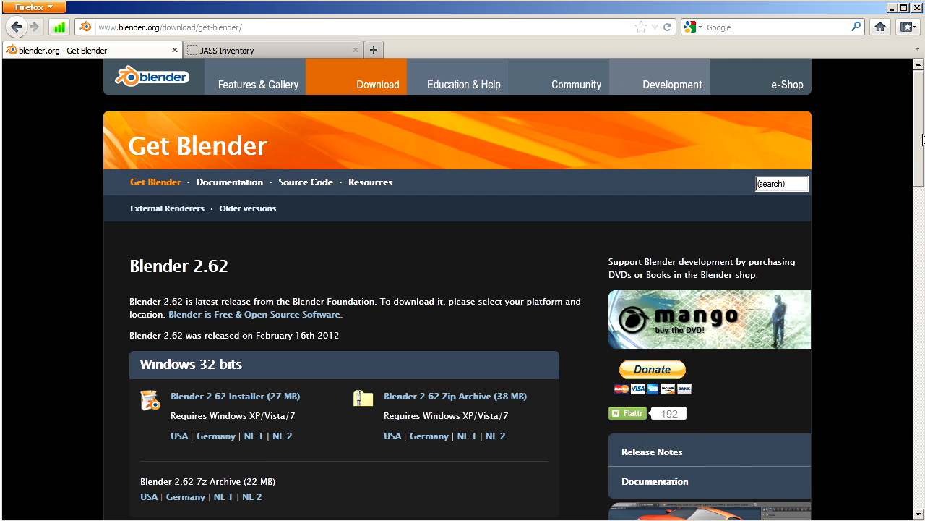
{"action": "mouse_move", "coordinate": [495, 135]}
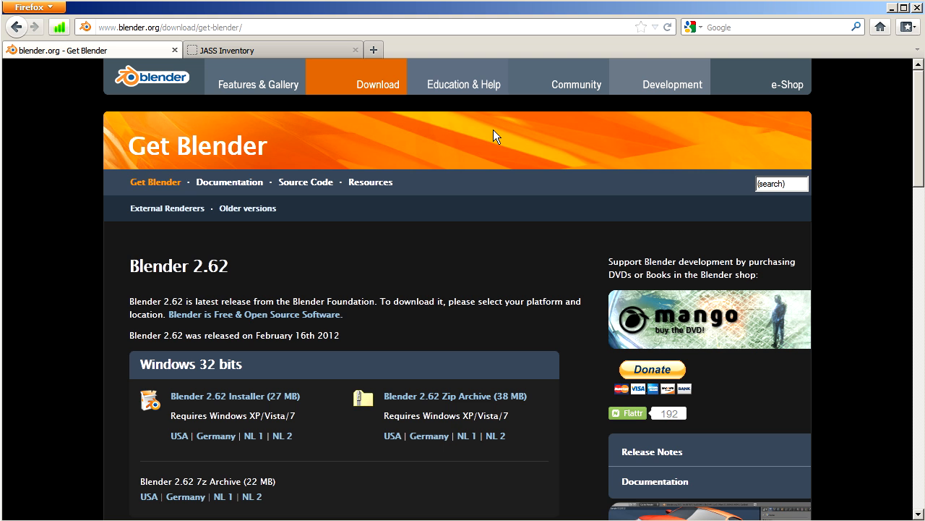
Step: Bookmark the JASS Inventory page as 'Customer Inventory Page' in the Bookmarks Menu
{"action": "left_click", "coordinate": [274, 49]}
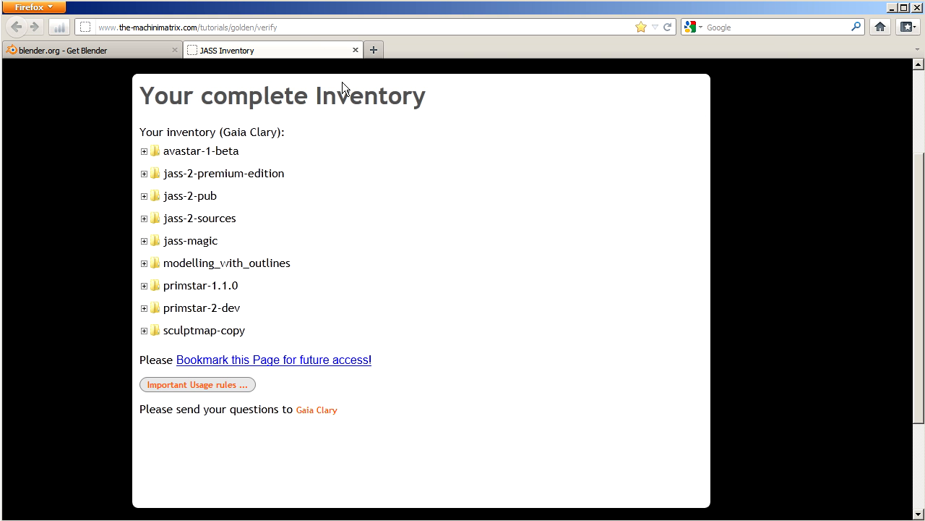
{"action": "mouse_move", "coordinate": [413, 162]}
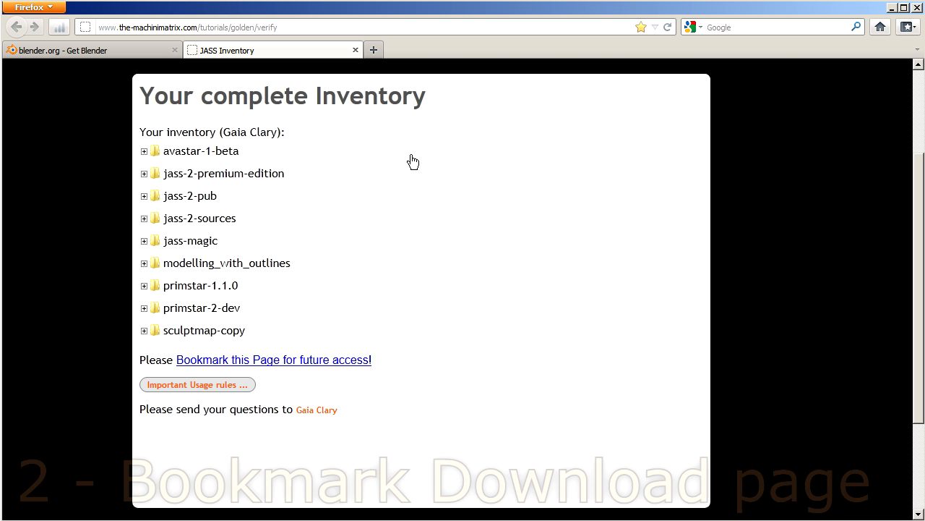
{"action": "mouse_move", "coordinate": [392, 376]}
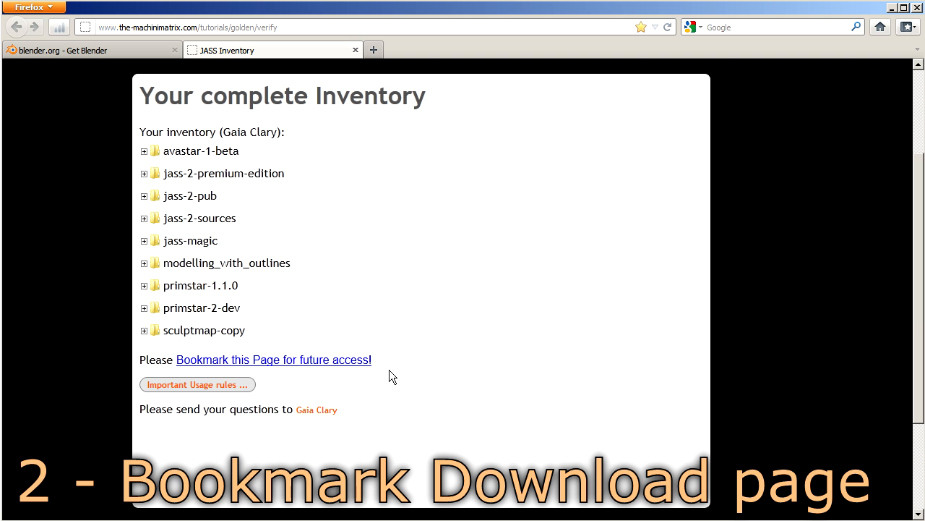
{"action": "mouse_move", "coordinate": [173, 374]}
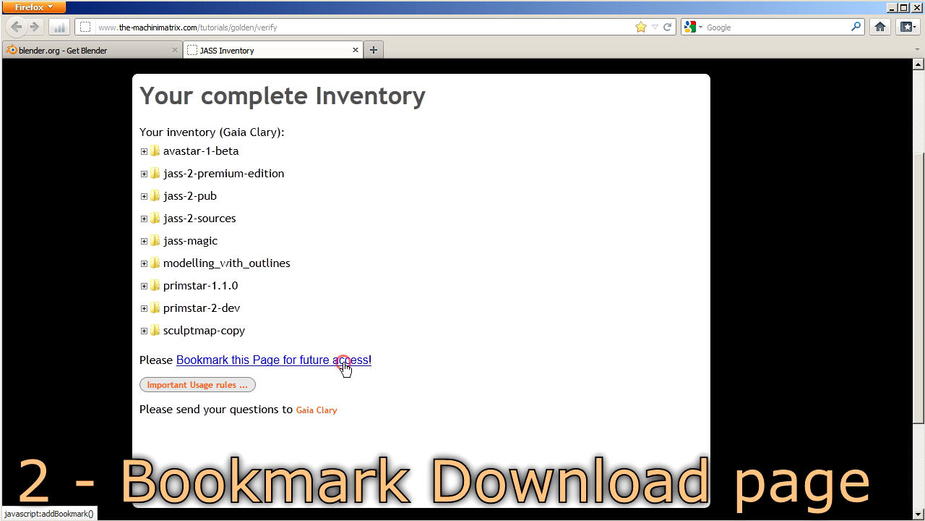
{"action": "left_click", "coordinate": [274, 360]}
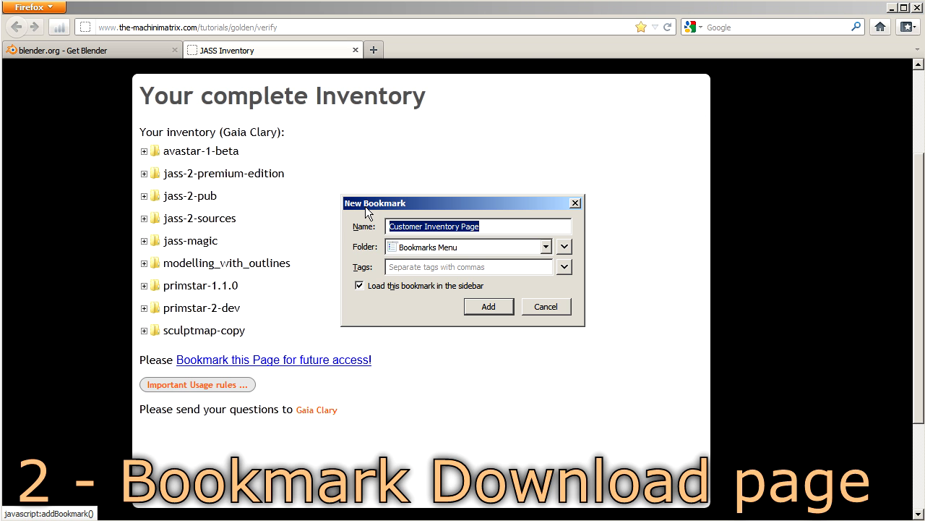
{"action": "mouse_move", "coordinate": [452, 303]}
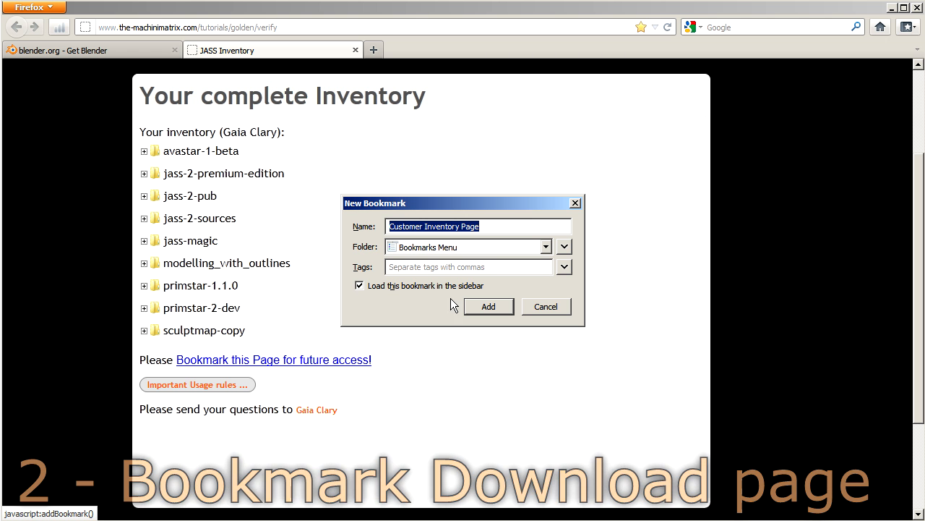
{"action": "left_click", "coordinate": [488, 306]}
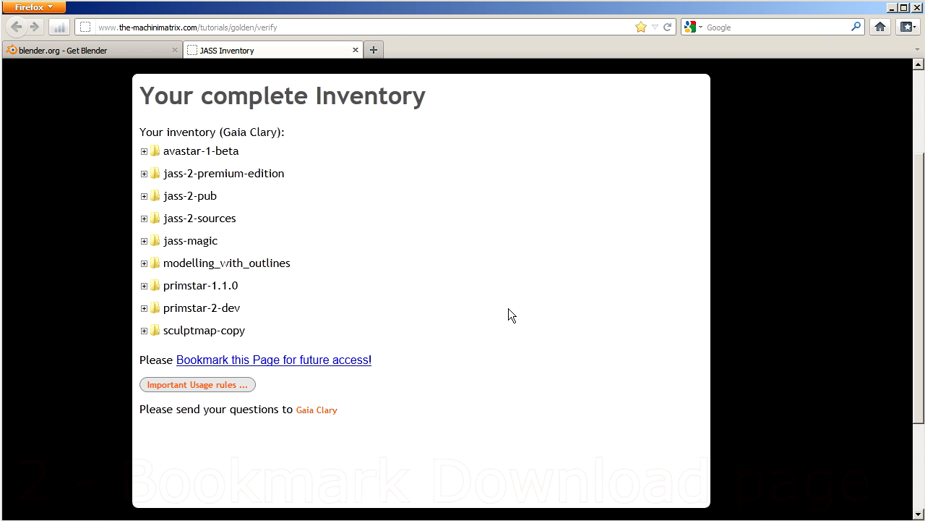
{"action": "mouse_move", "coordinate": [233, 200]}
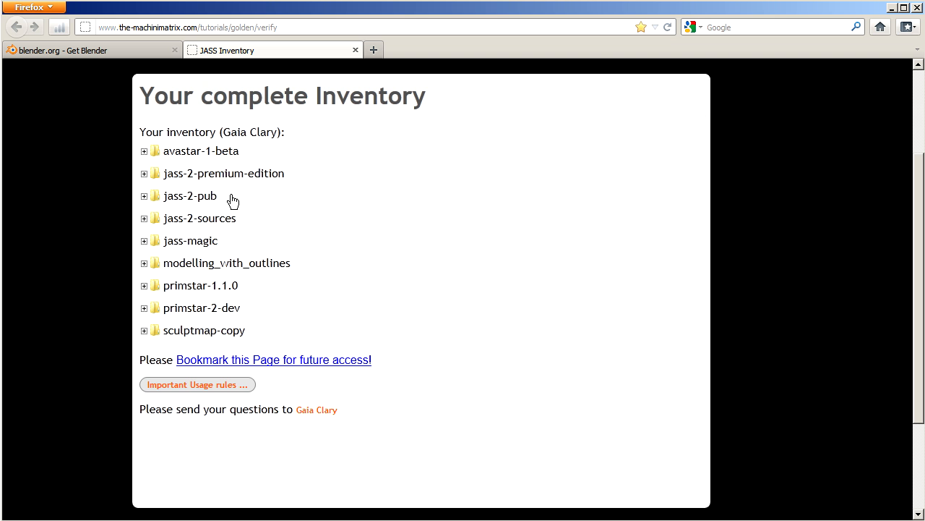
Step: Expand avastar-1-beta and highlight the 418 build in avastar-1-dev-418_blender-2-59.zip
{"action": "left_click", "coordinate": [144, 151]}
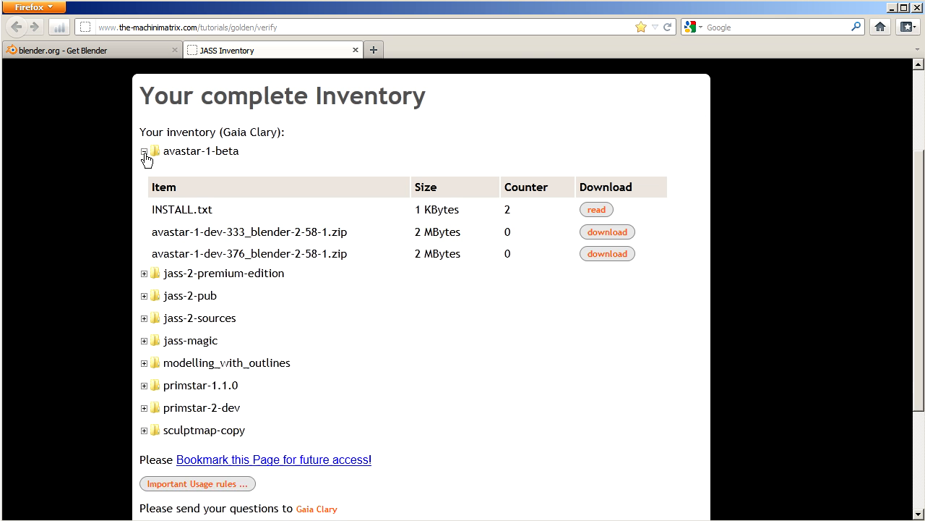
{"action": "left_click", "coordinate": [145, 151]}
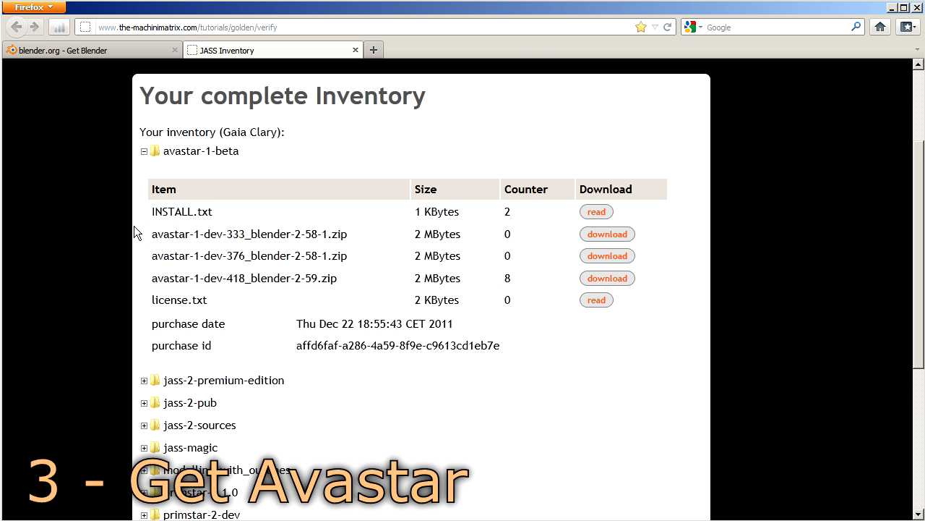
{"action": "mouse_move", "coordinate": [141, 262]}
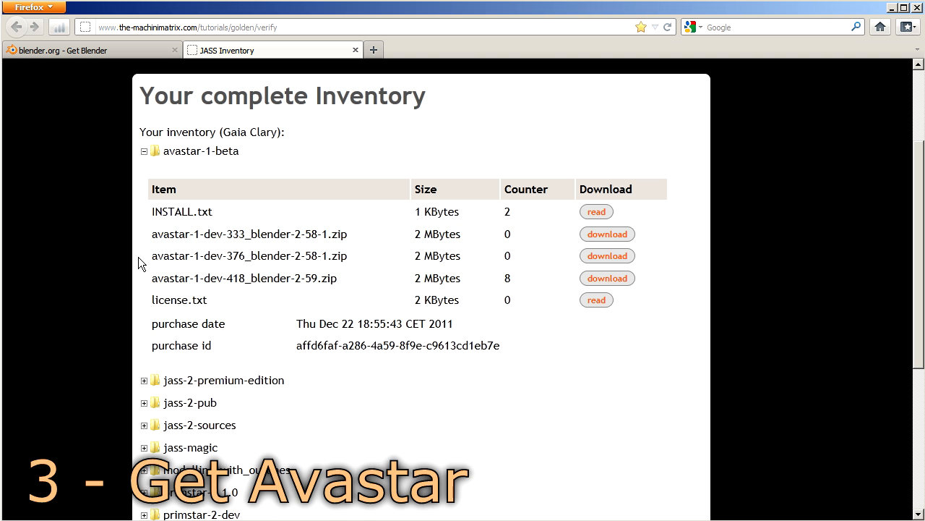
{"action": "mouse_move", "coordinate": [225, 277]}
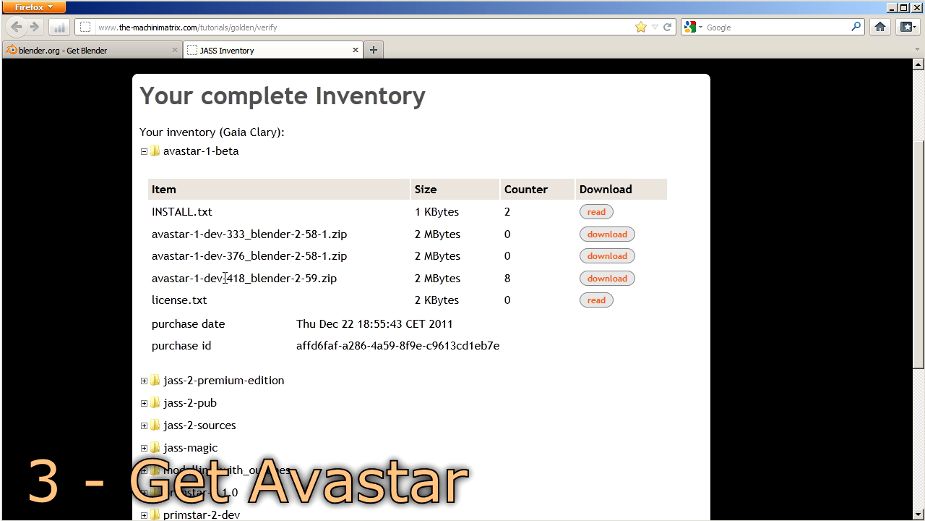
{"action": "double_click", "coordinate": [234, 277]}
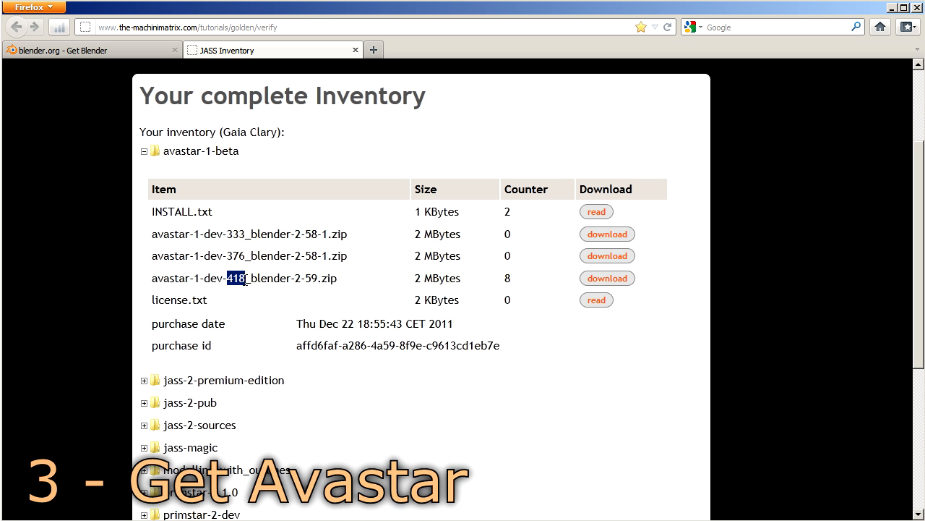
{"action": "mouse_move", "coordinate": [415, 284]}
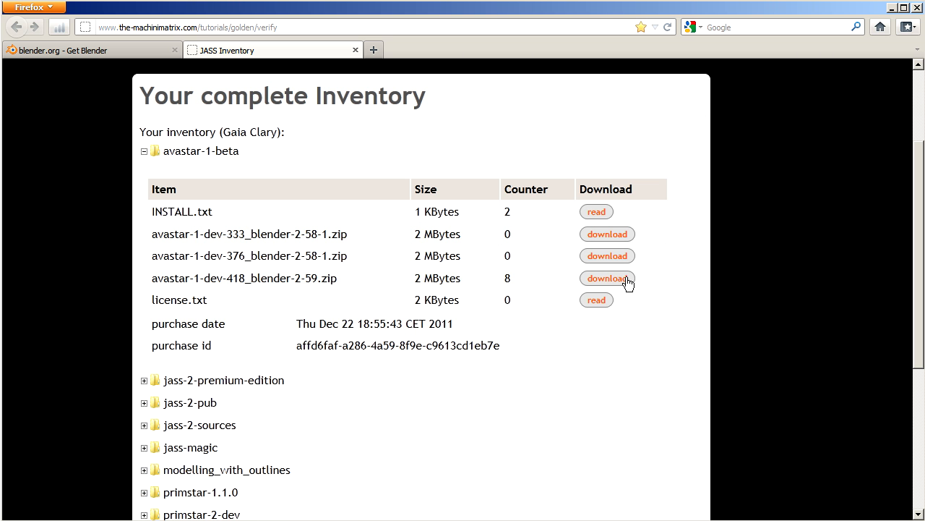
Step: Save avastar-1-dev-418_blender-2-59.zip (2.1 MB) to disk via the Downloads window
{"action": "left_click", "coordinate": [608, 278]}
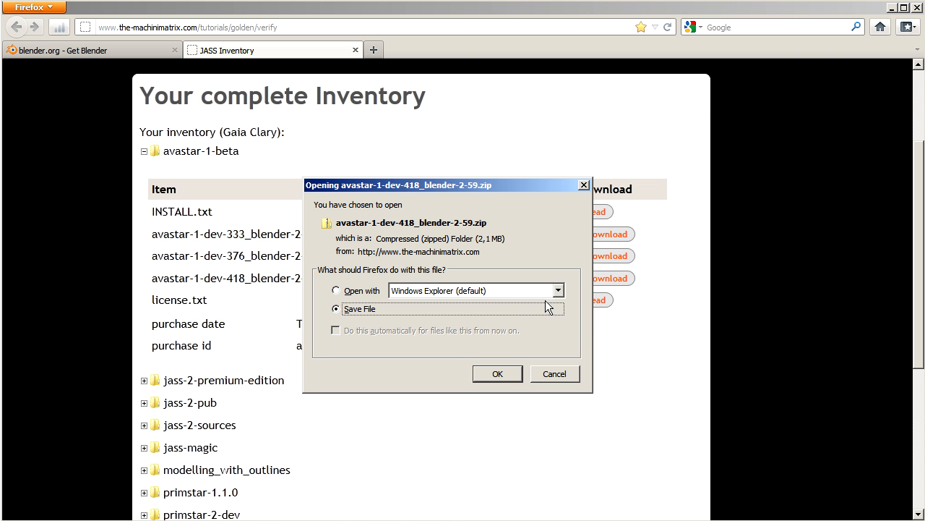
{"action": "left_click", "coordinate": [497, 374]}
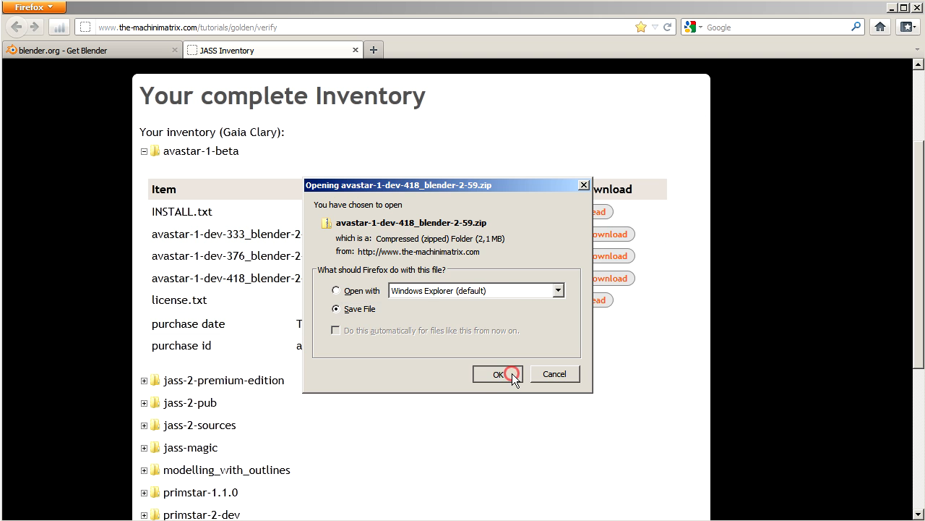
{"action": "left_click", "coordinate": [498, 373]}
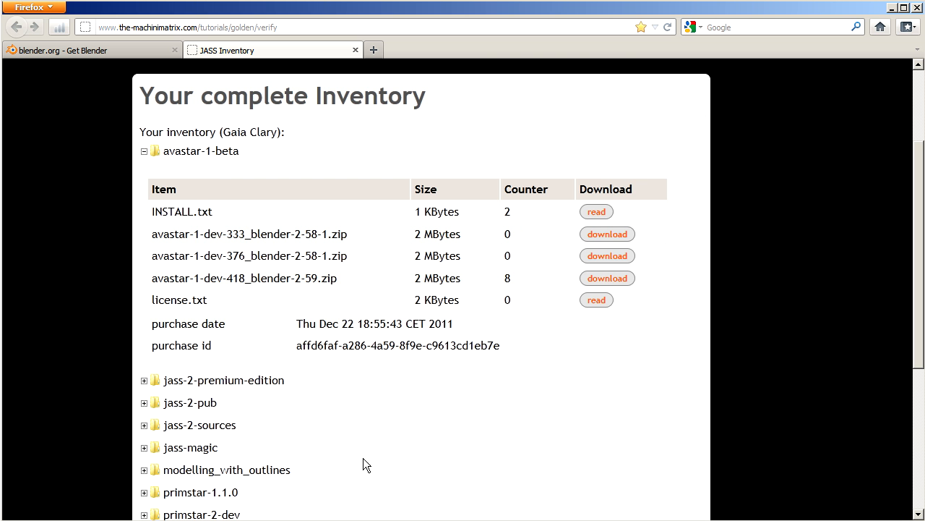
{"action": "left_click", "coordinate": [607, 278]}
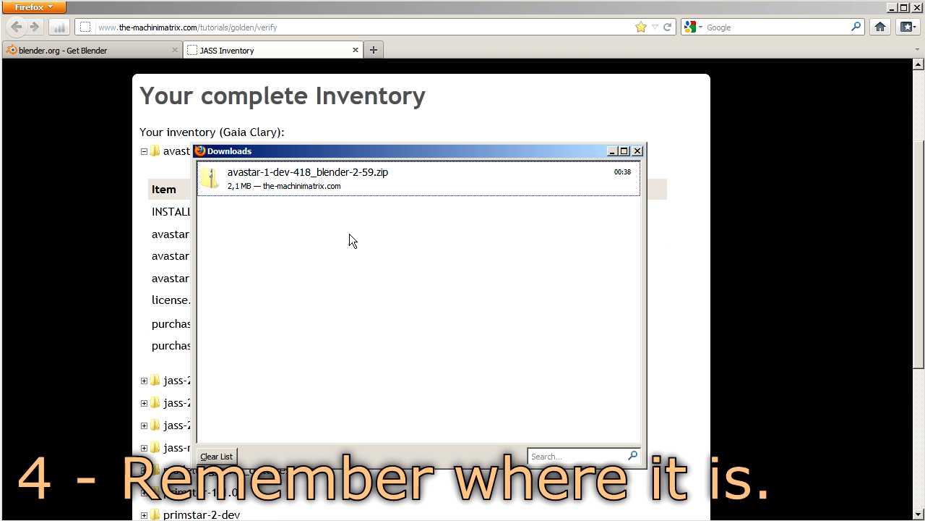
{"action": "mouse_move", "coordinate": [538, 185]}
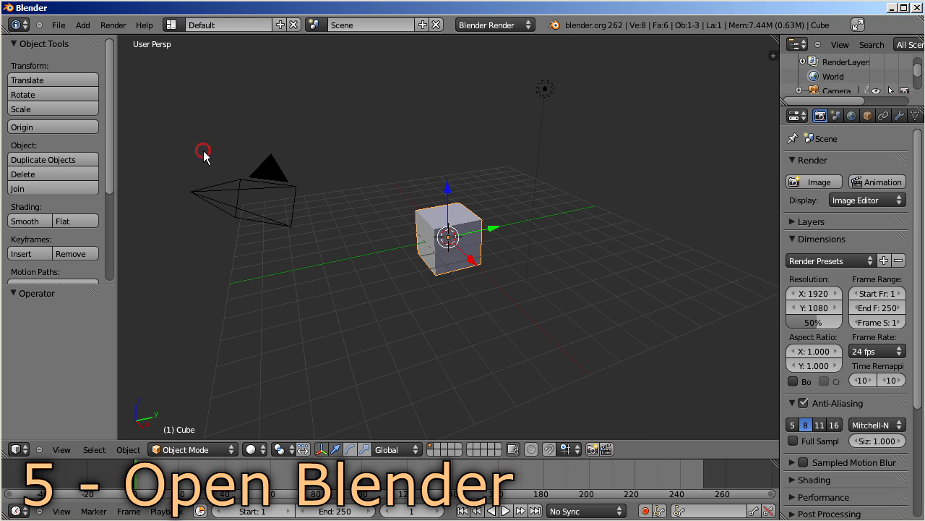
Step: Launch Install Addon... from the Addons tab of File > User Preferences
{"action": "left_click", "coordinate": [58, 25]}
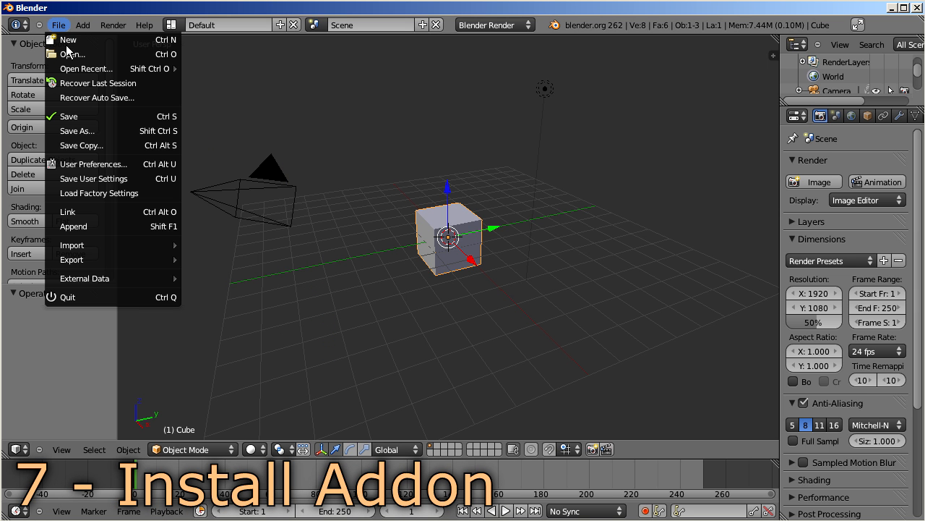
{"action": "left_click", "coordinate": [94, 164]}
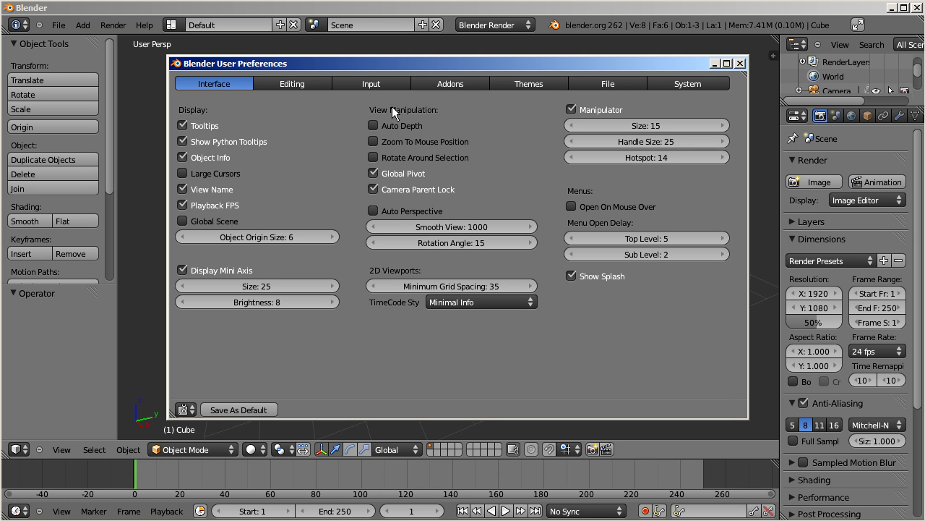
{"action": "left_click", "coordinate": [450, 83]}
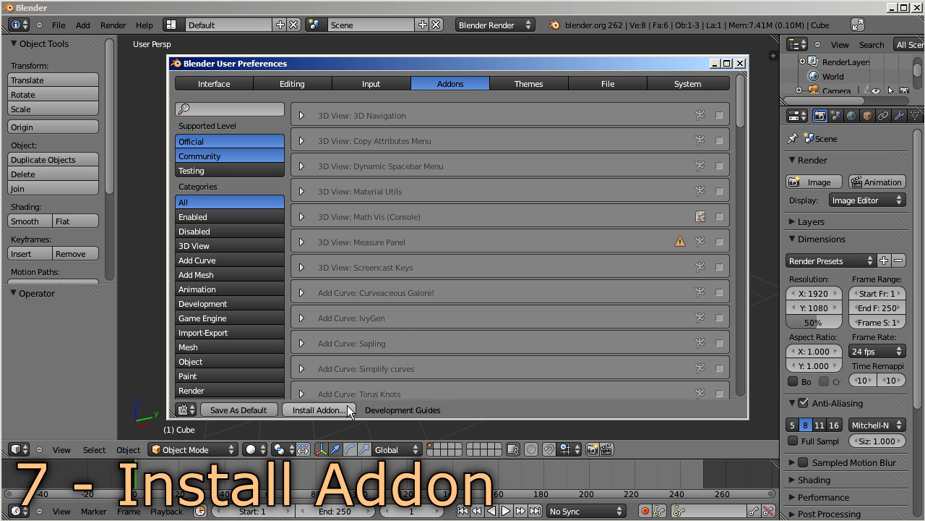
{"action": "left_click", "coordinate": [319, 410]}
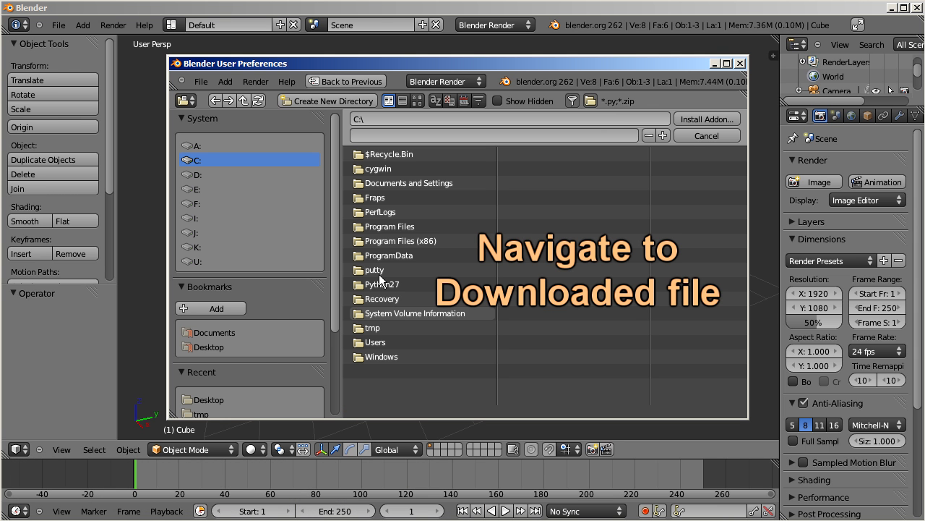
Step: Install avastar-1-dev-418_blender-2-59.zip from the Downloads folder as an add-on
{"action": "left_click", "coordinate": [213, 370]}
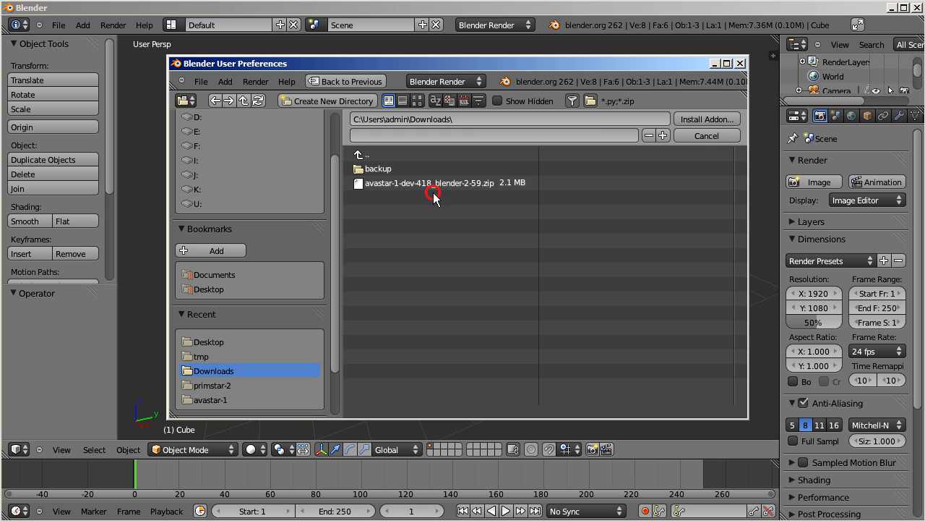
{"action": "left_click", "coordinate": [429, 182]}
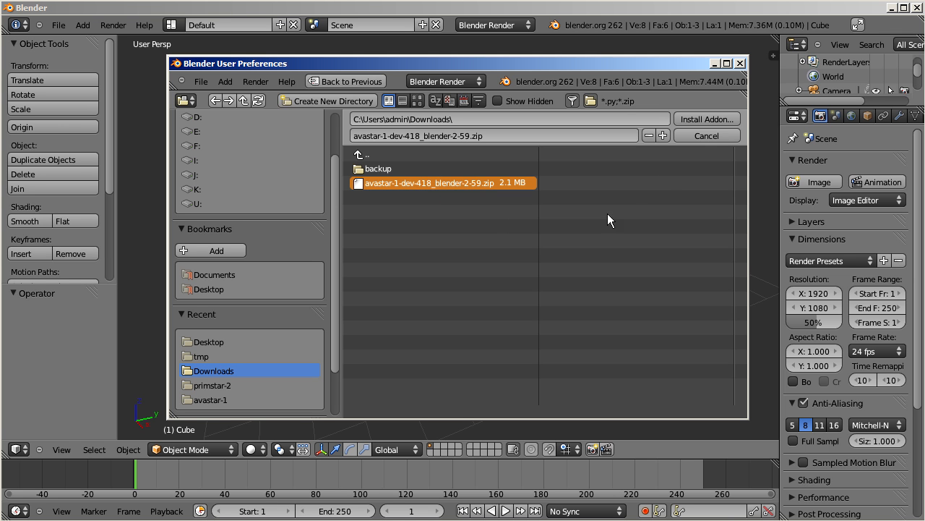
{"action": "mouse_move", "coordinate": [706, 119]}
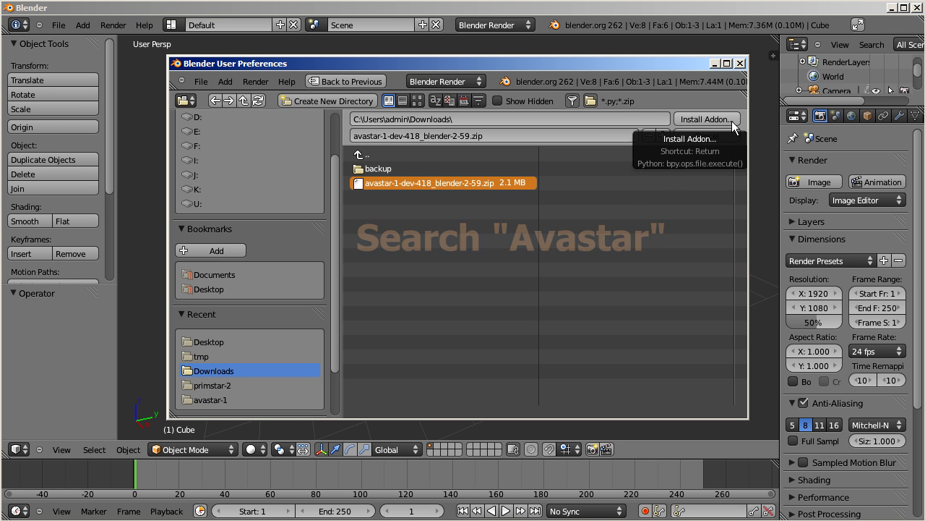
{"action": "left_click", "coordinate": [706, 119]}
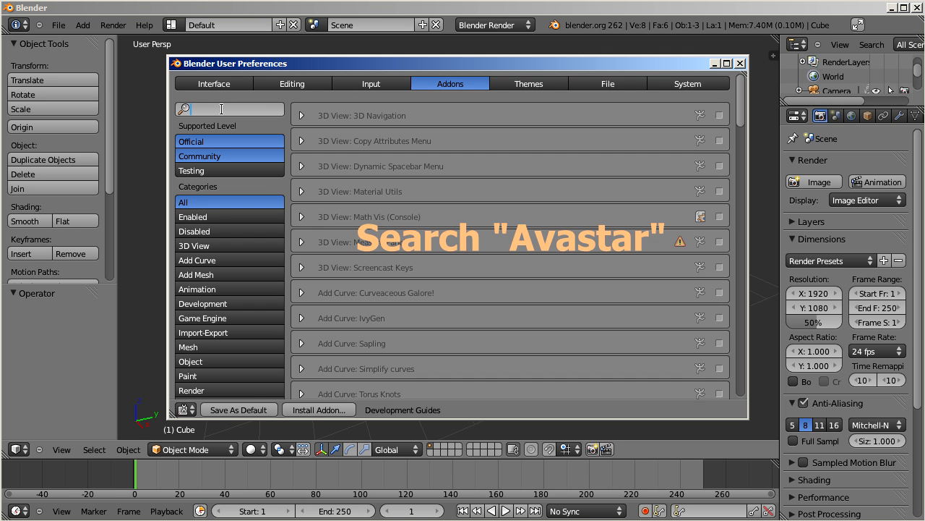
Step: Search the Addons list for 'avastar' and tick the enable box for Object: Avastar
{"action": "type", "text": "avastar"}
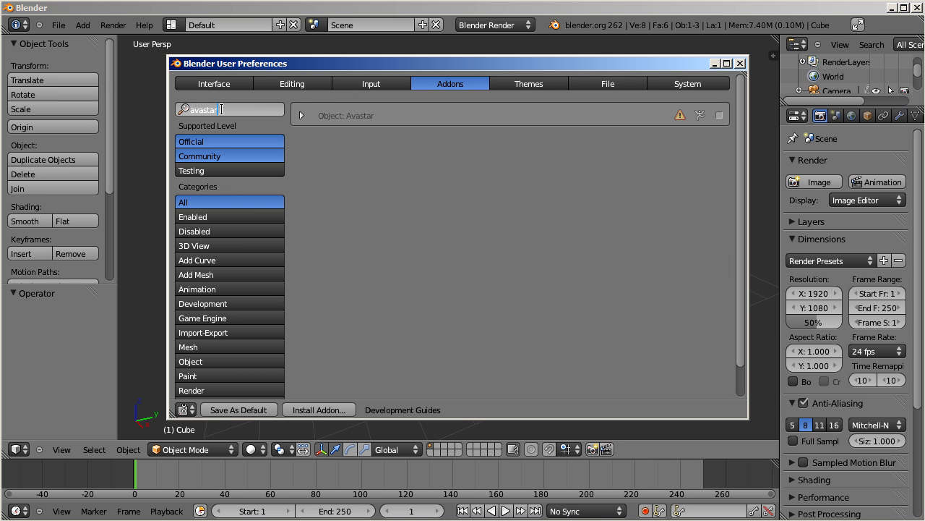
{"action": "mouse_move", "coordinate": [637, 124]}
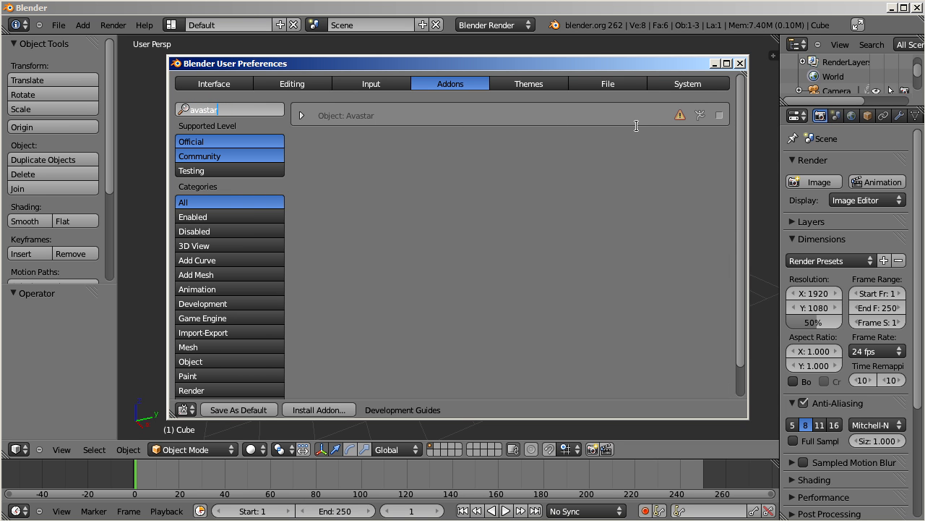
{"action": "mouse_move", "coordinate": [557, 125]}
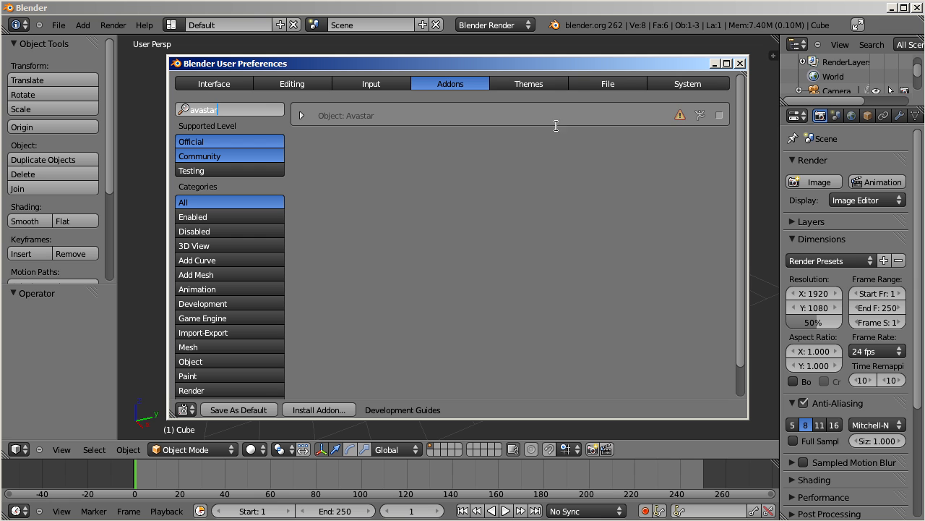
{"action": "mouse_move", "coordinate": [303, 120]}
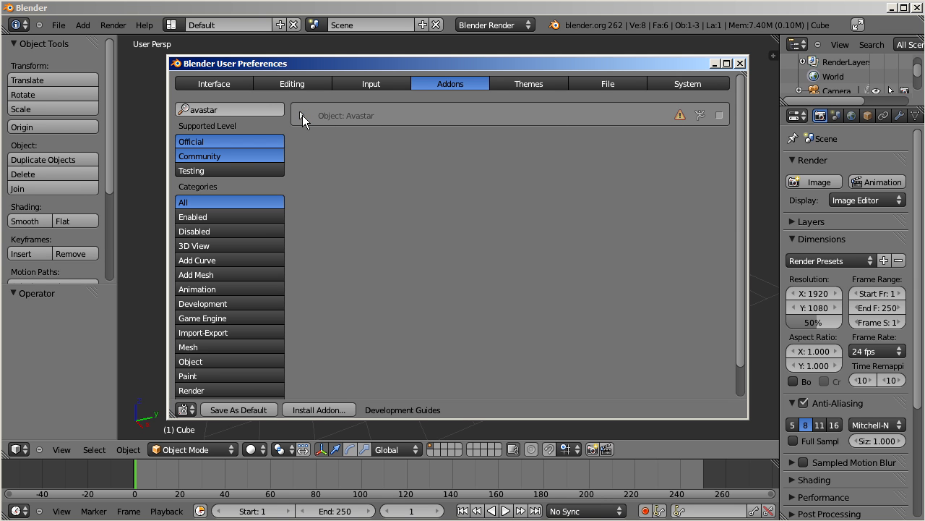
{"action": "left_click", "coordinate": [303, 115]}
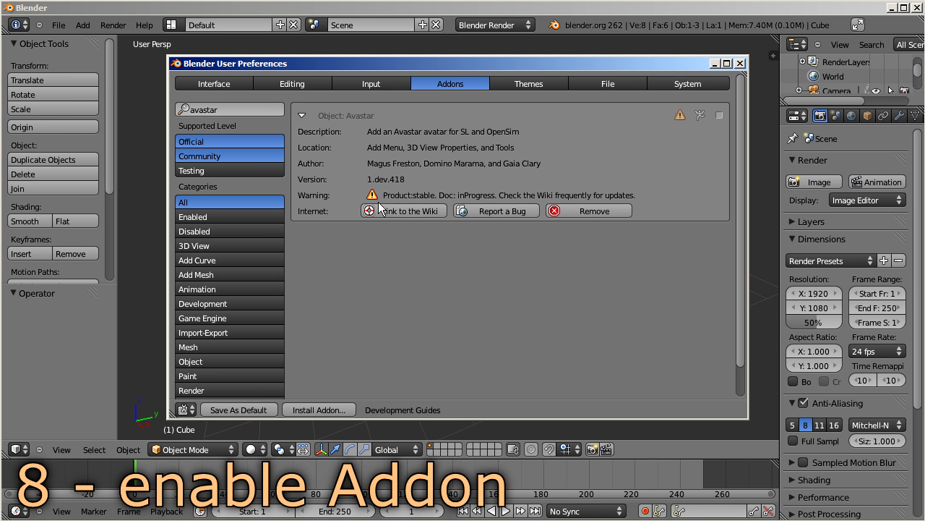
{"action": "mouse_move", "coordinate": [497, 206]}
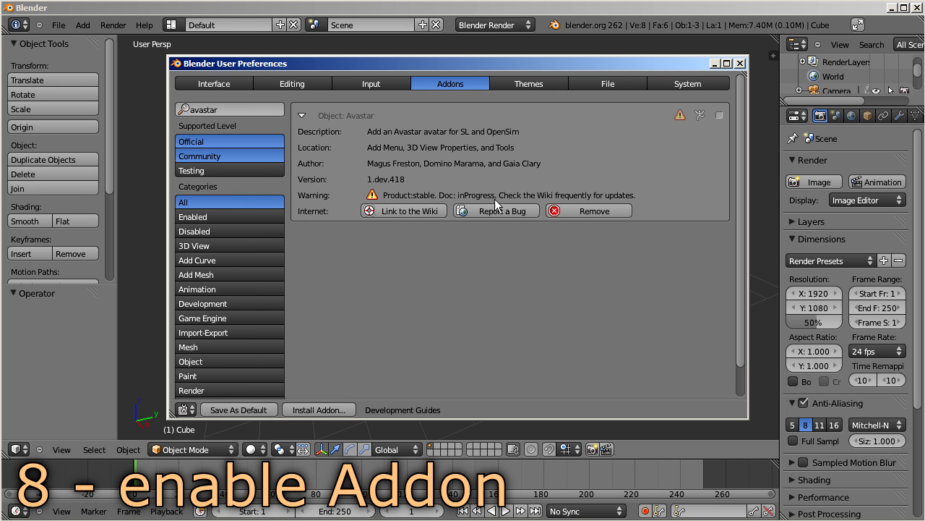
{"action": "mouse_move", "coordinate": [631, 203]}
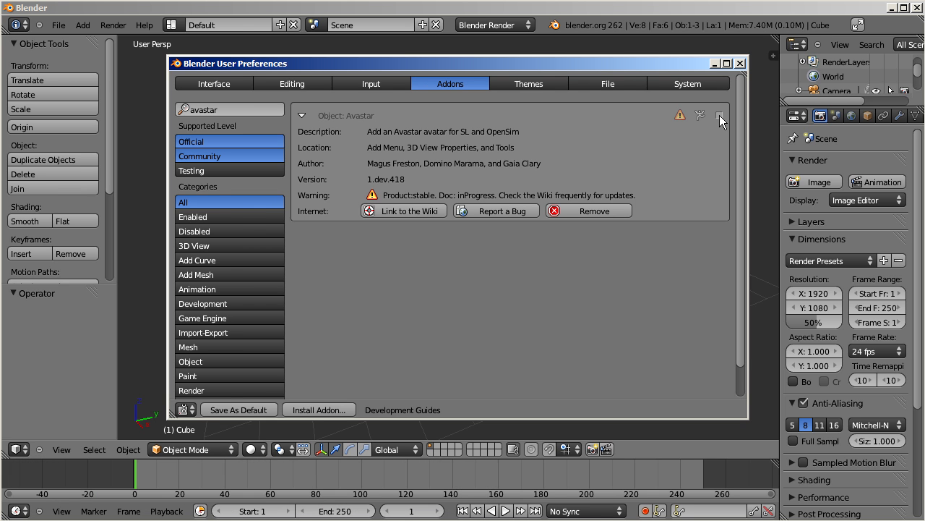
{"action": "left_click", "coordinate": [719, 114]}
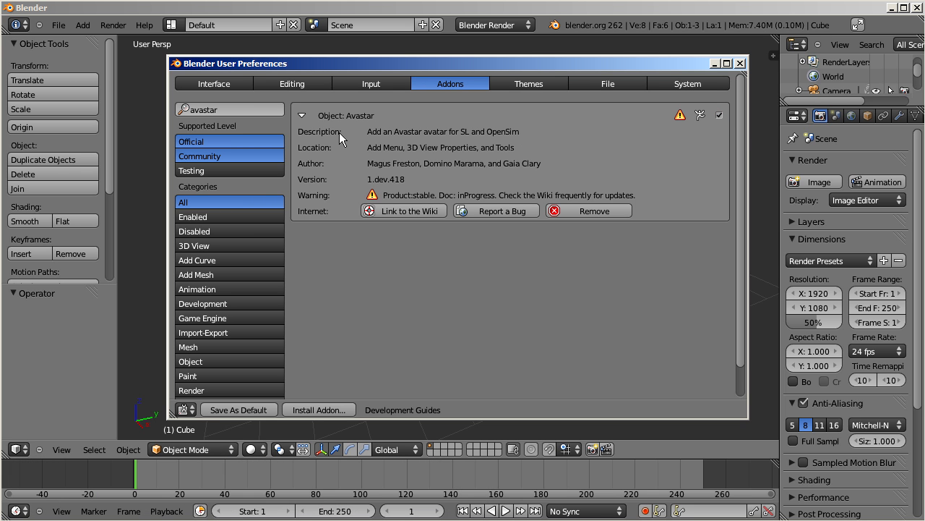
{"action": "left_click", "coordinate": [301, 115]}
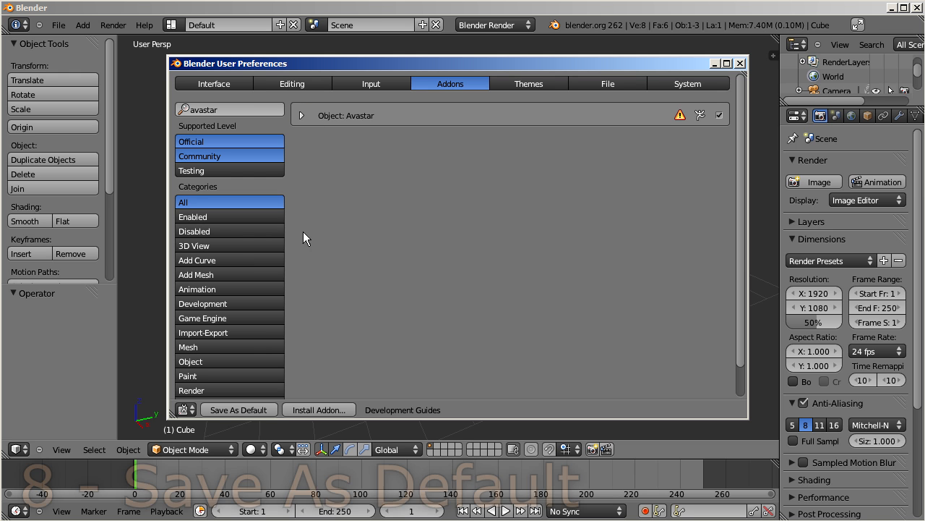
{"action": "mouse_move", "coordinate": [238, 410]}
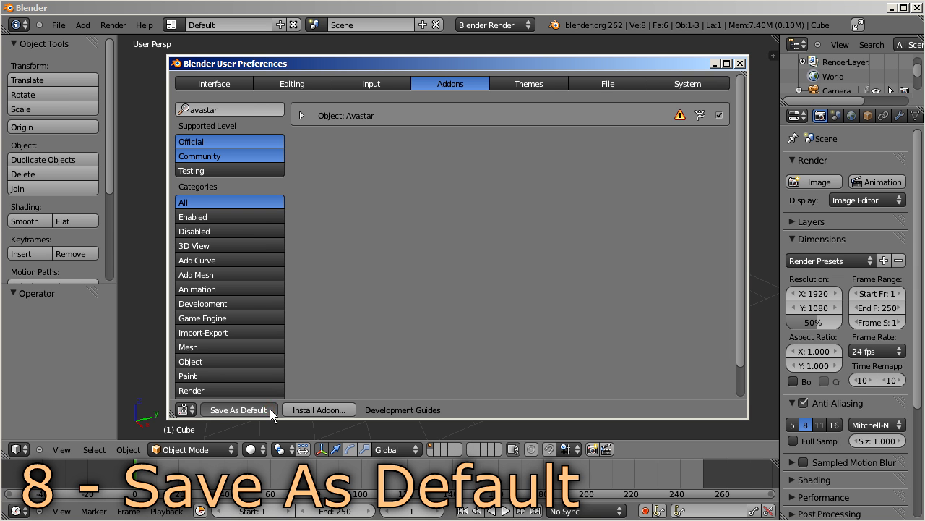
Step: Save the preferences with Avastar enabled as Blender's default
{"action": "left_click", "coordinate": [238, 410]}
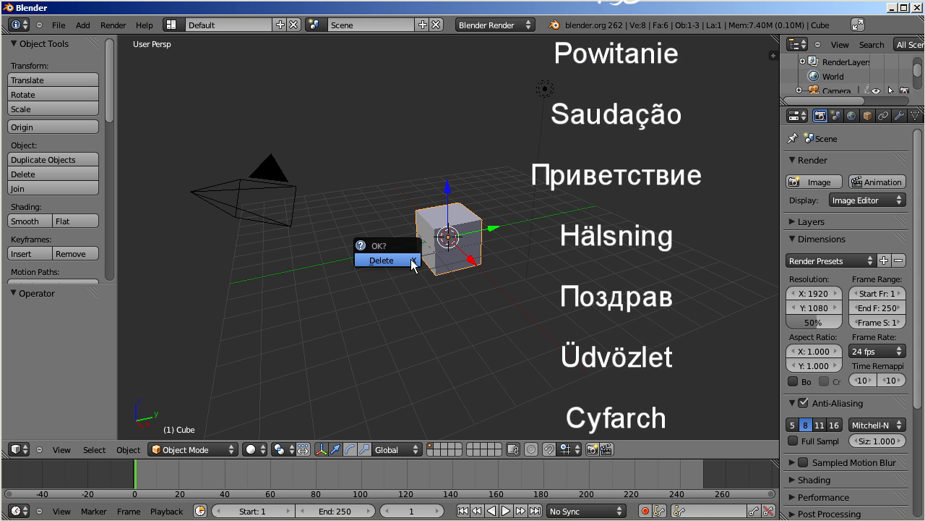
Step: Confirm deletion of the default cube, then insert an Avastar avatar from the Add menu
{"action": "left_click", "coordinate": [380, 260]}
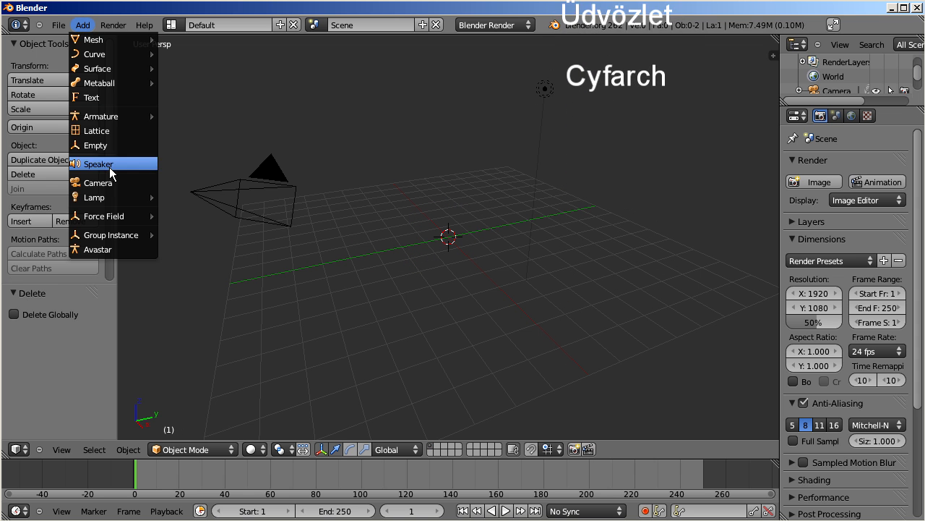
{"action": "mouse_move", "coordinate": [112, 249]}
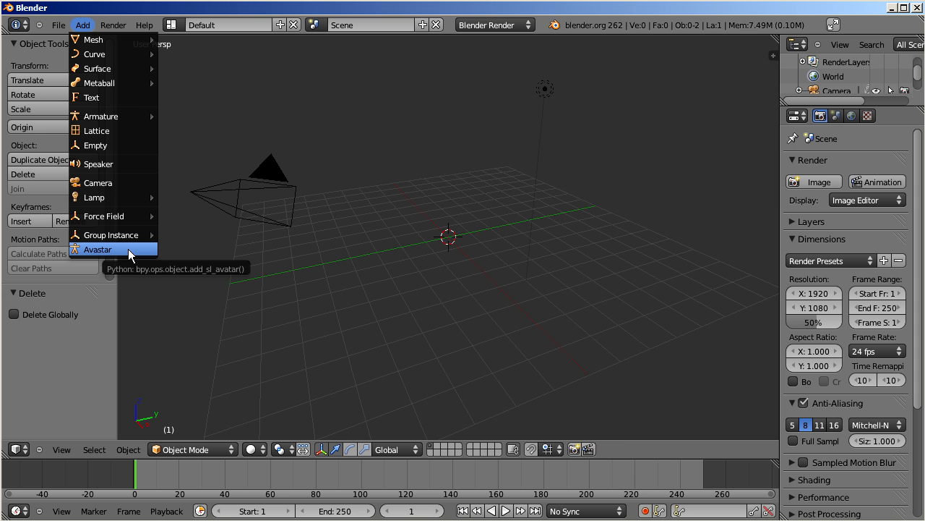
{"action": "mouse_move", "coordinate": [129, 253]}
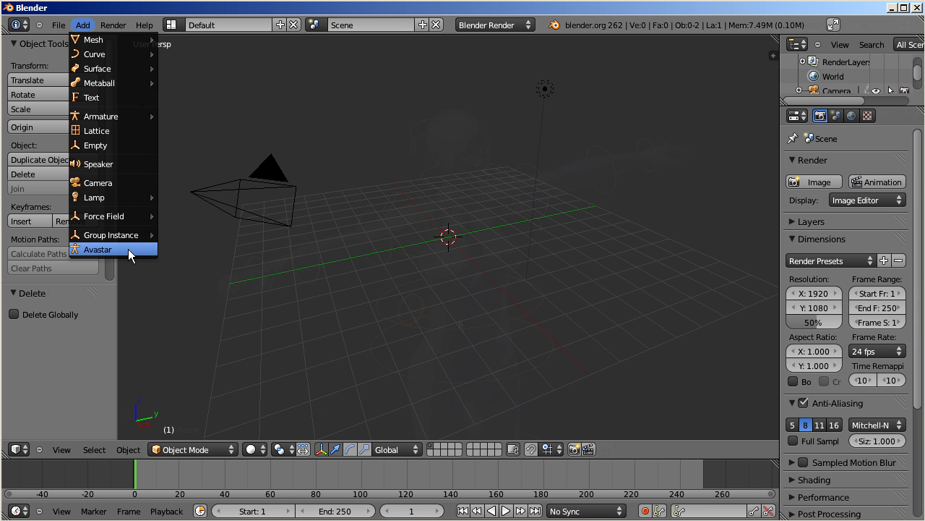
{"action": "left_click", "coordinate": [99, 249]}
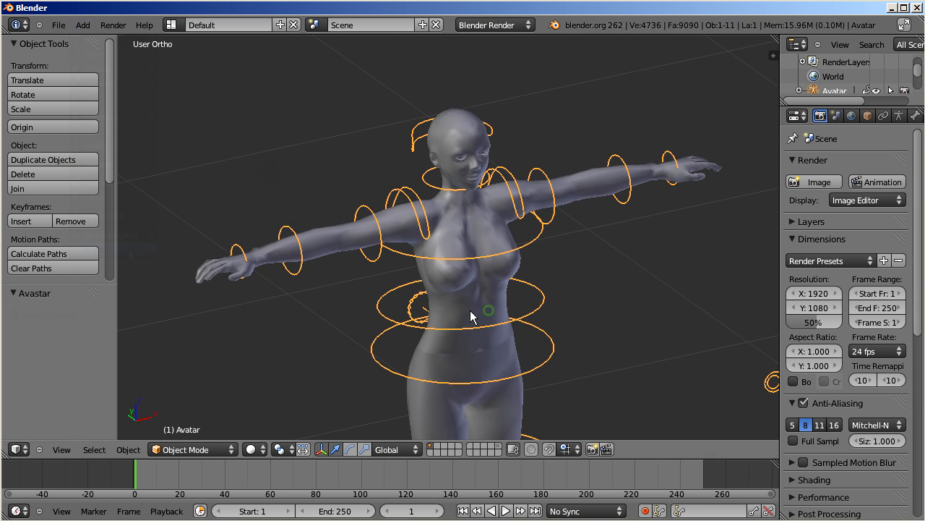